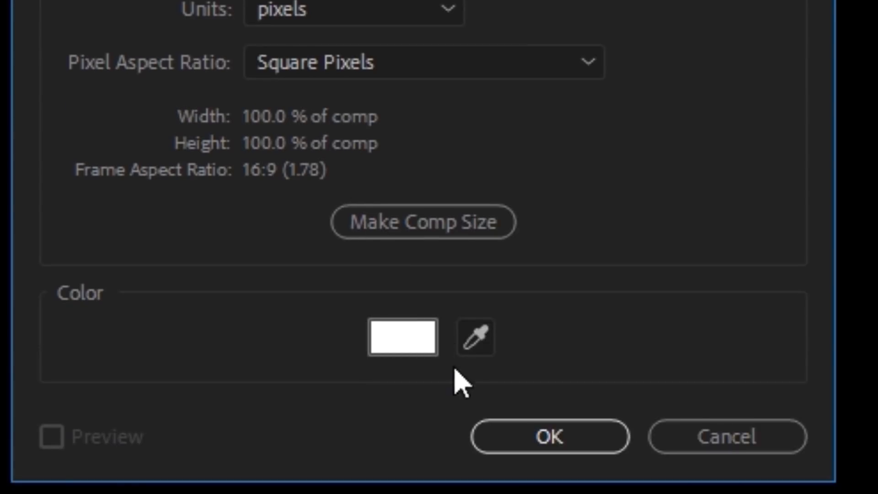
- Demo Quick New making layers, entering names Background and Controller for new layers
click(550, 436)
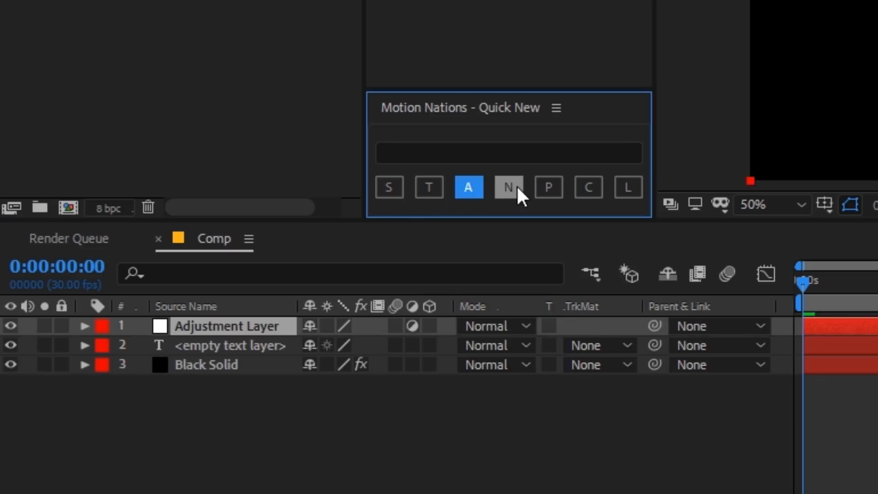
text(Backgro)
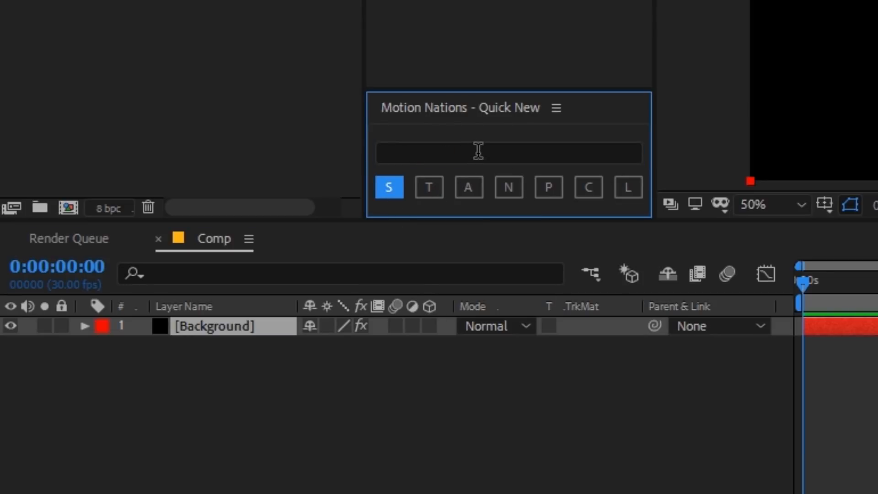
text(Controller)
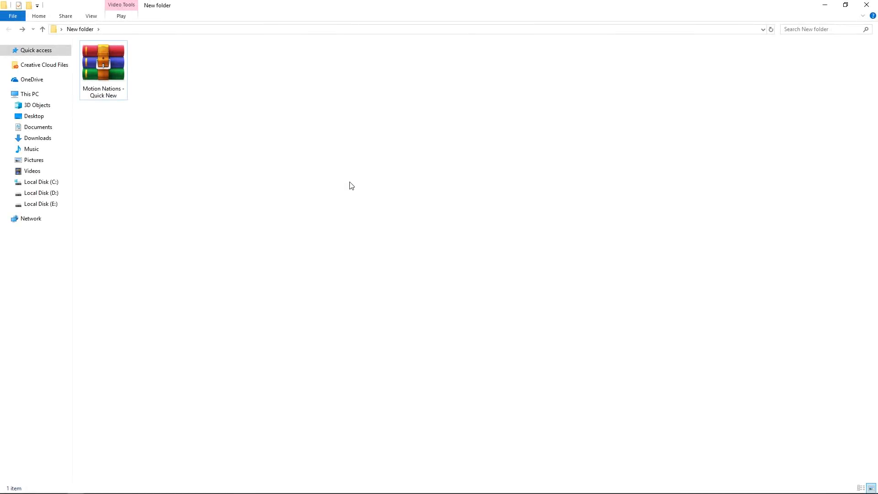
mouse_move(159, 124)
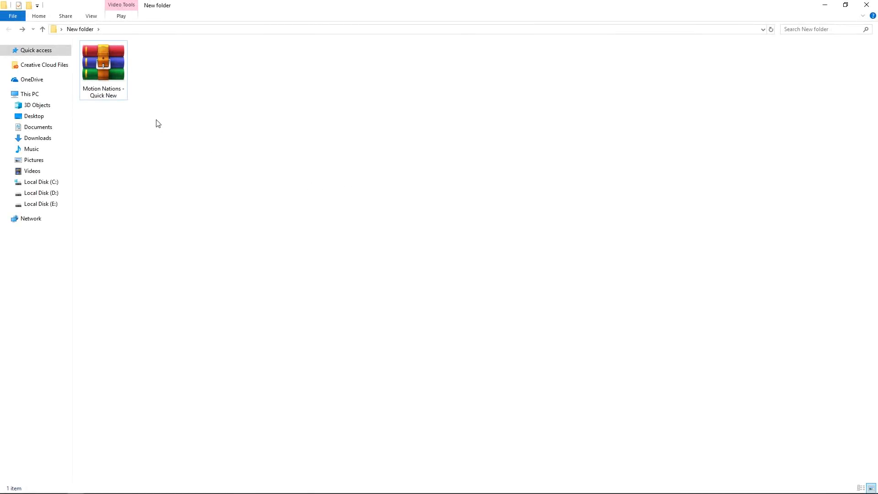
- Extract the Quick New .rar here and reach the .jsxbin script's options in its folder
right_click(103, 62)
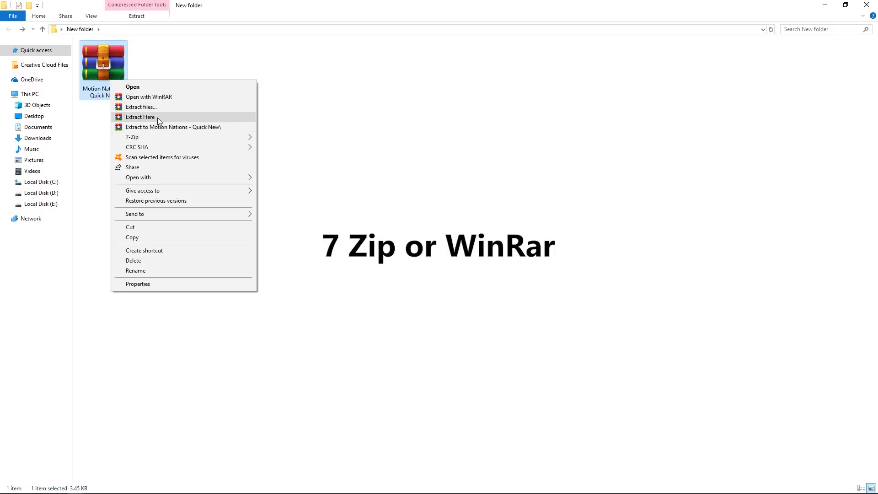
click(140, 117)
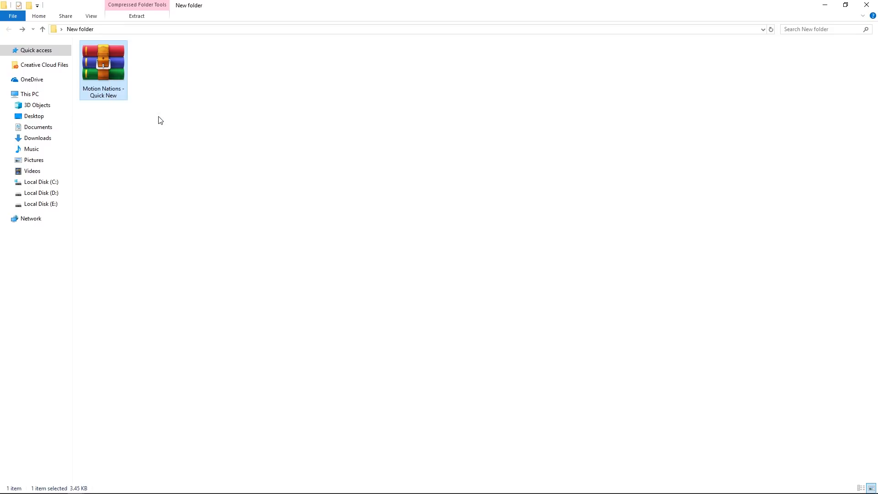
double_click(103, 61)
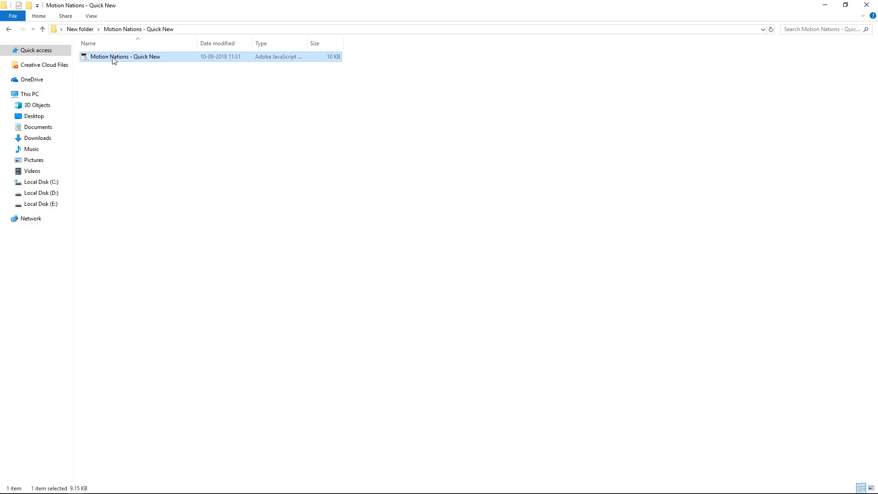
mouse_move(115, 59)
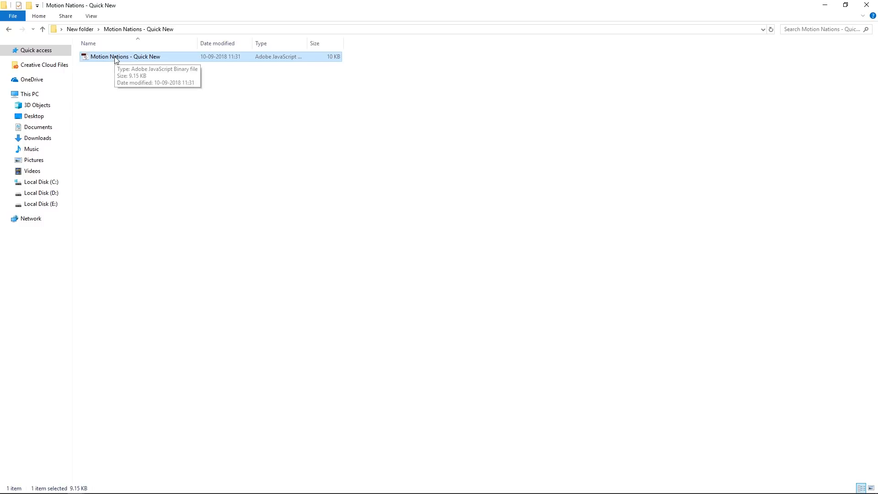
right_click(126, 56)
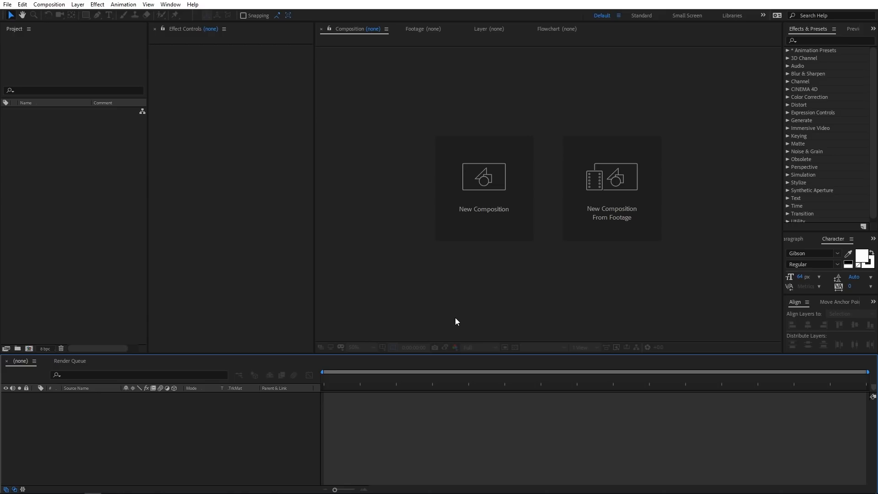
mouse_move(203, 200)
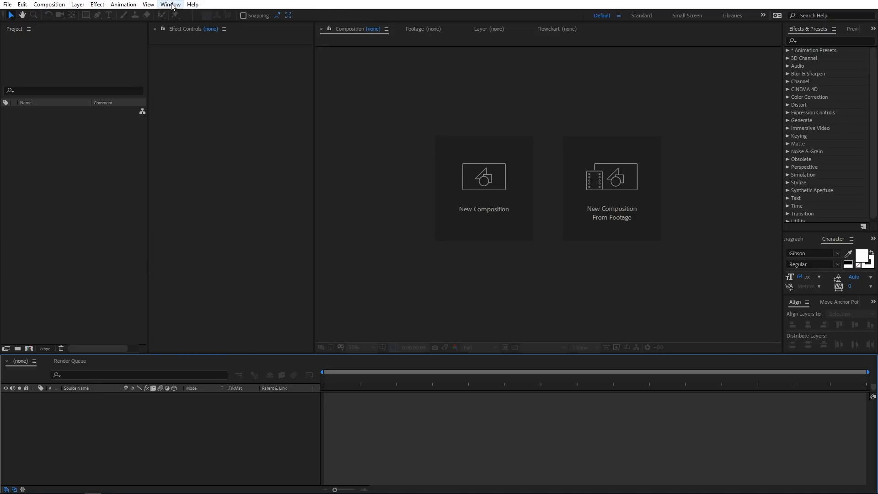
- Launch Motion Nations - Quick New.jsxbin from the Window menu's scripts list
click(170, 5)
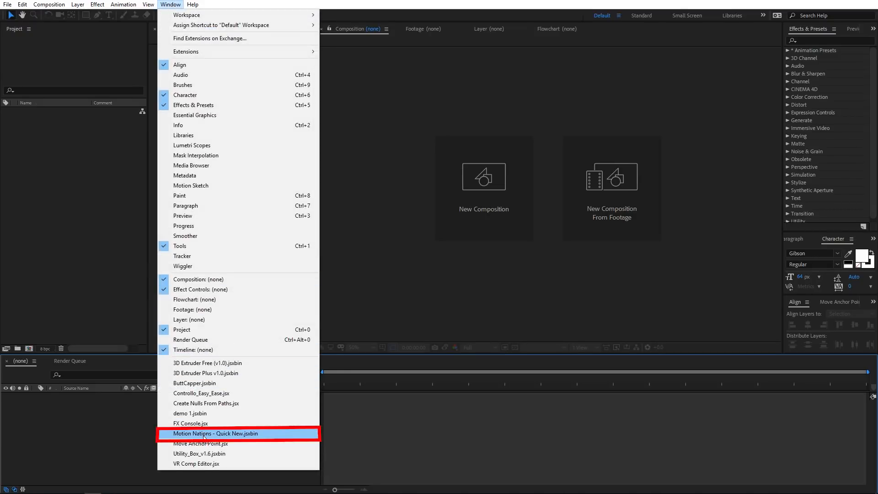
click(216, 433)
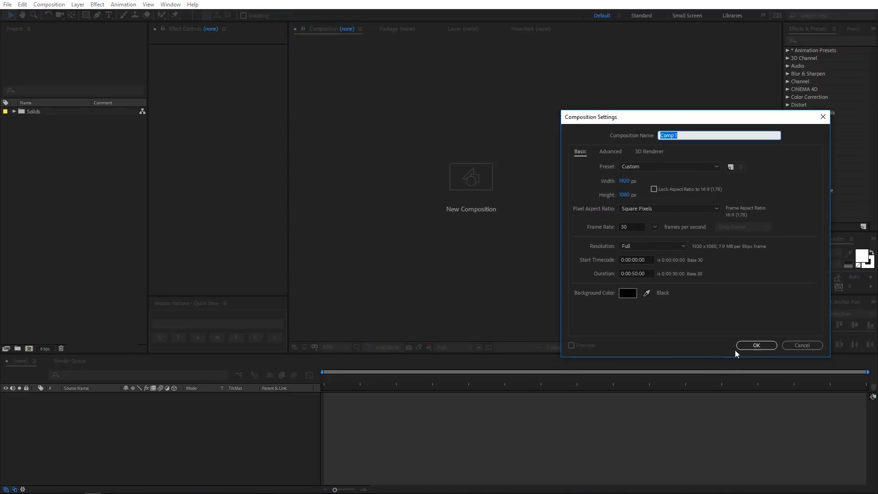
- Confirm Comp 1's settings and add a Black Solid via Quick New, keeping its fill black
click(755, 345)
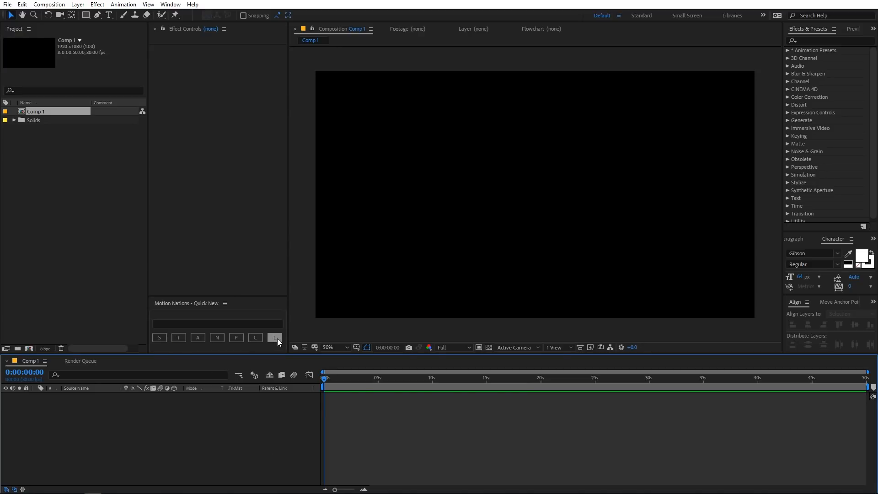
mouse_move(159, 337)
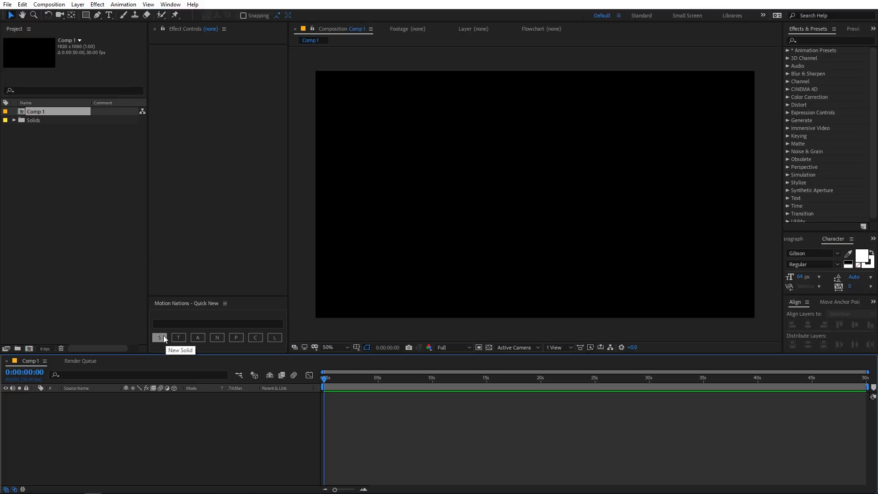
click(159, 337)
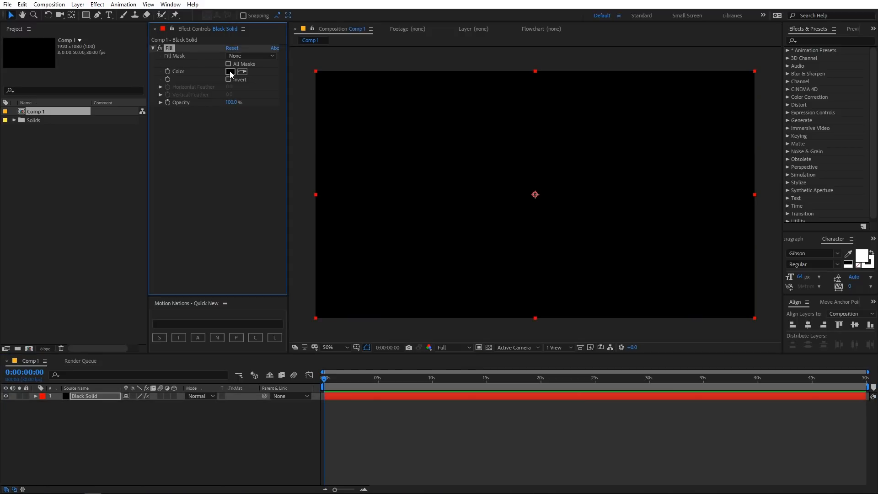
click(230, 71)
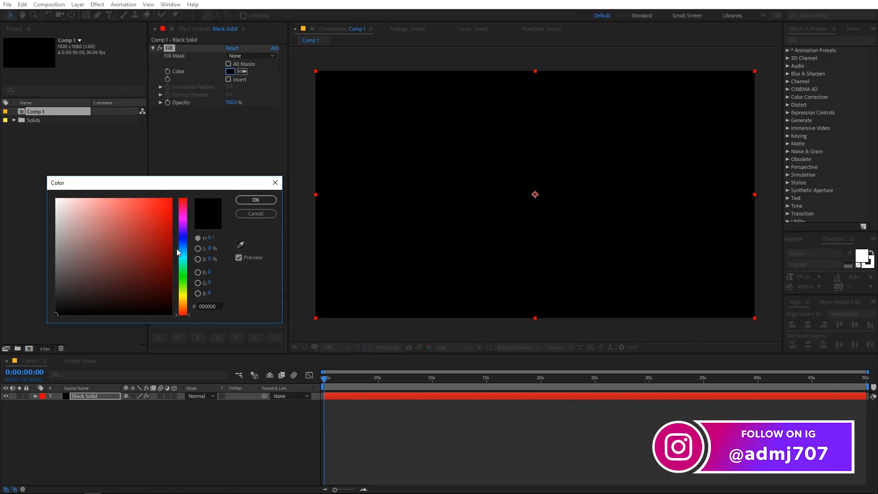
click(256, 213)
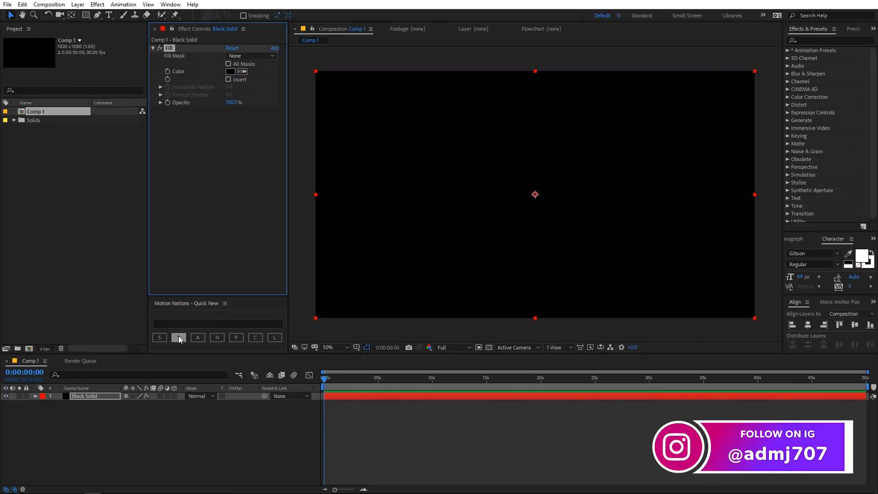
- Add a test text layer reading FSDF and other test layers, then empty Comp 1
click(178, 337)
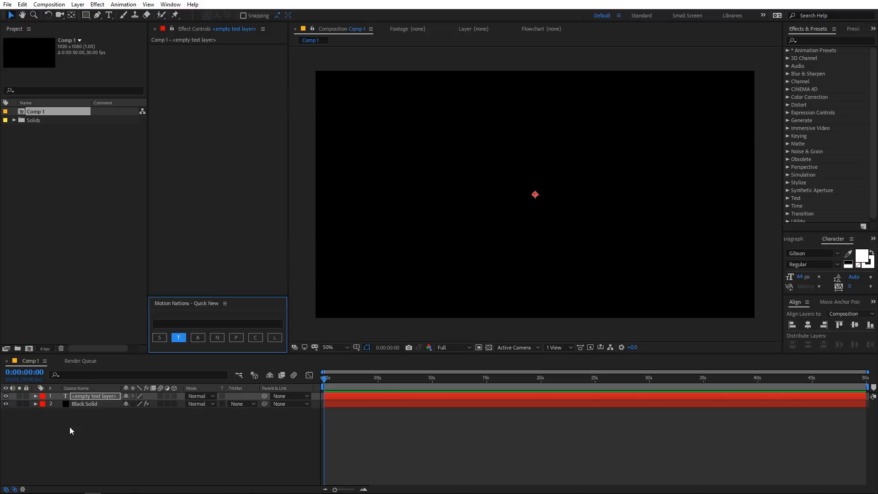
text(FSDFDSFDFG)
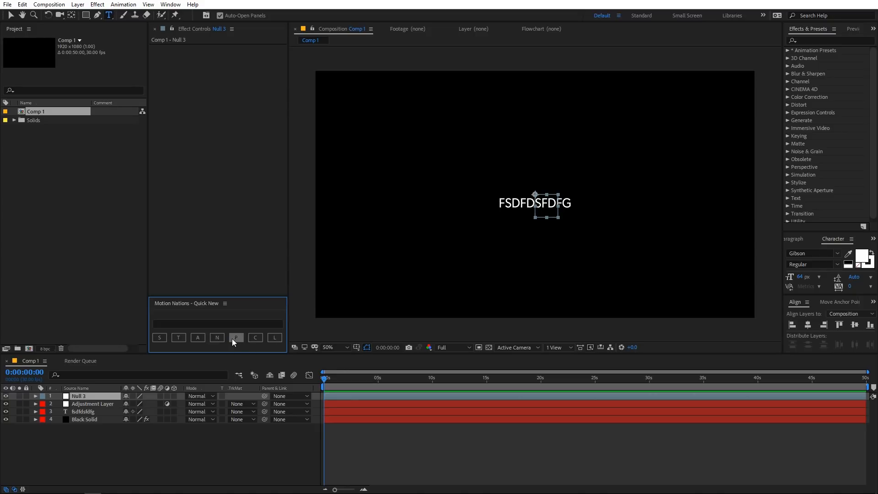
click(274, 337)
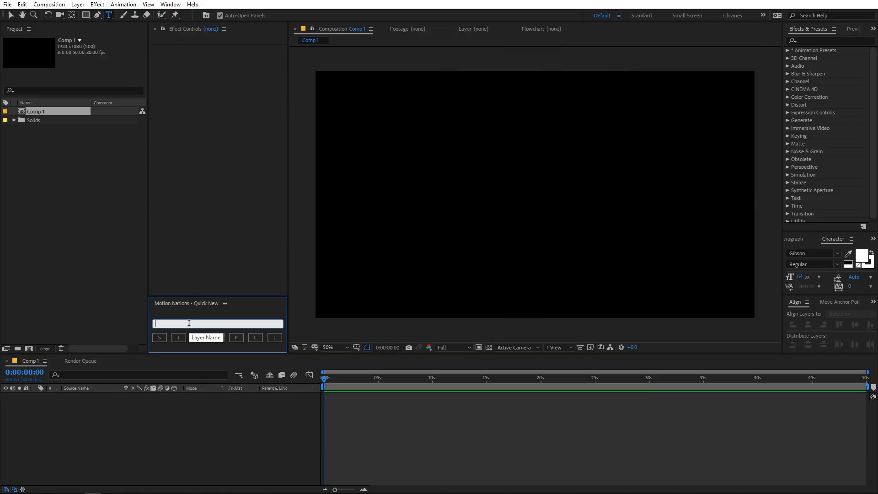
- Create a solid layer named Background with the Quick New S button
text(Bad)
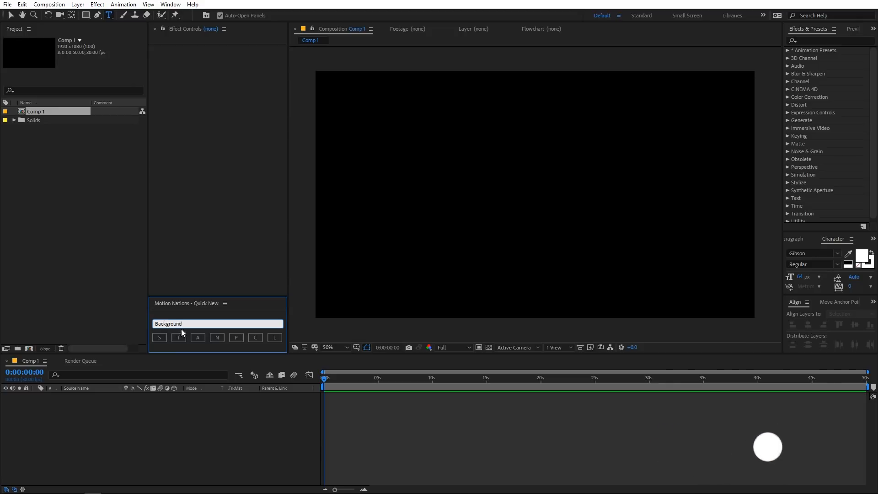
click(160, 337)
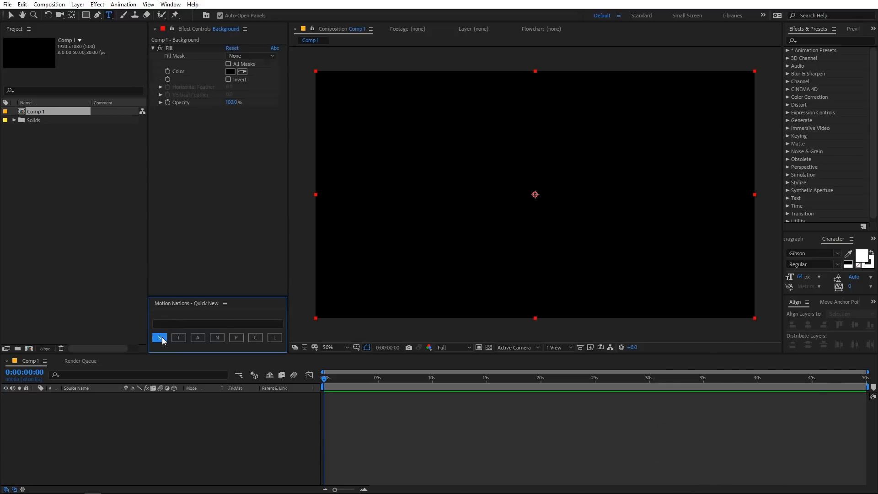
click(159, 338)
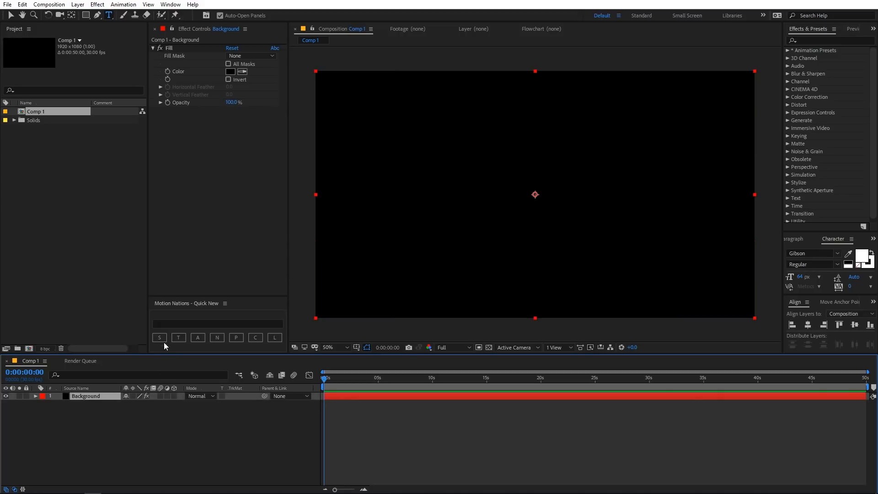
- Create a null layer named Controller with the Quick New N button
click(218, 324)
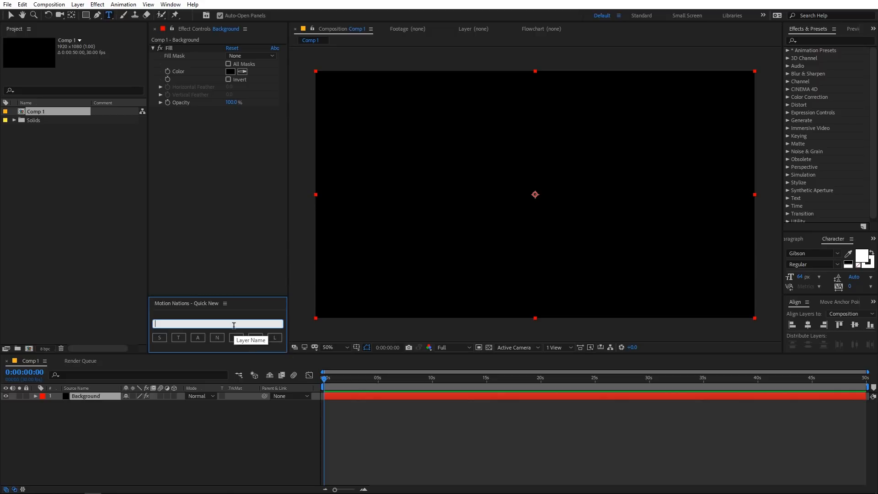
text(Contro)
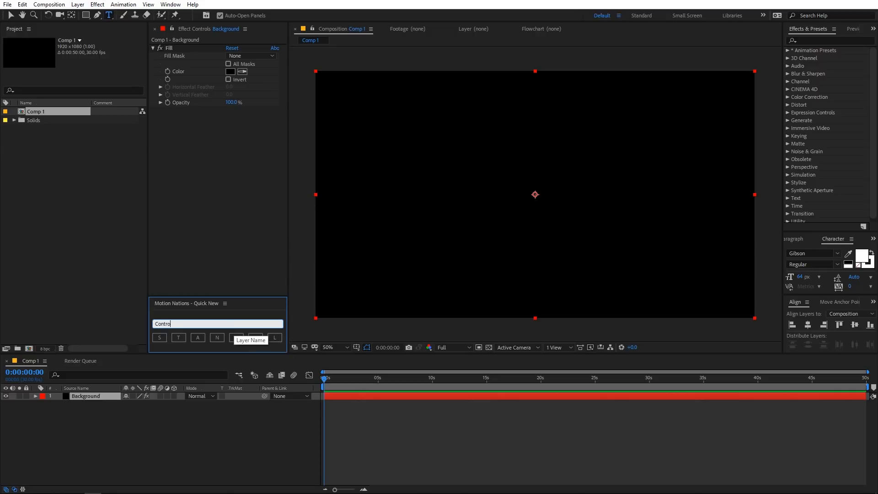
text(ller)
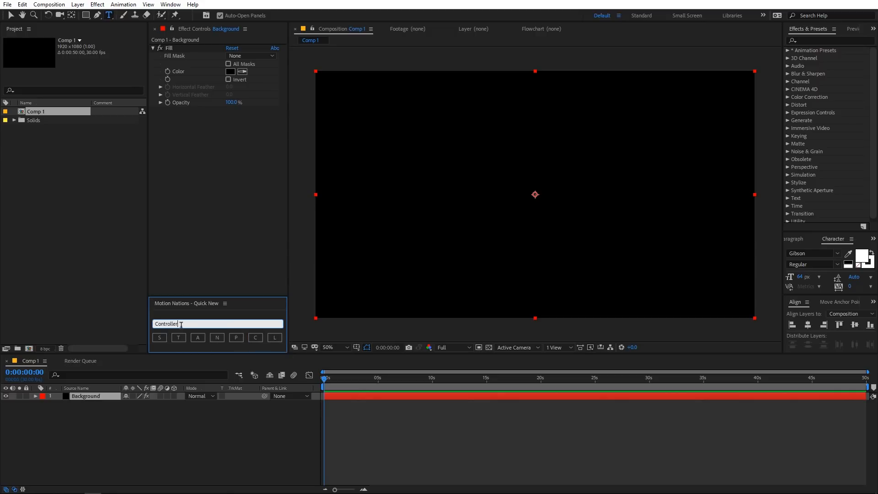
click(217, 338)
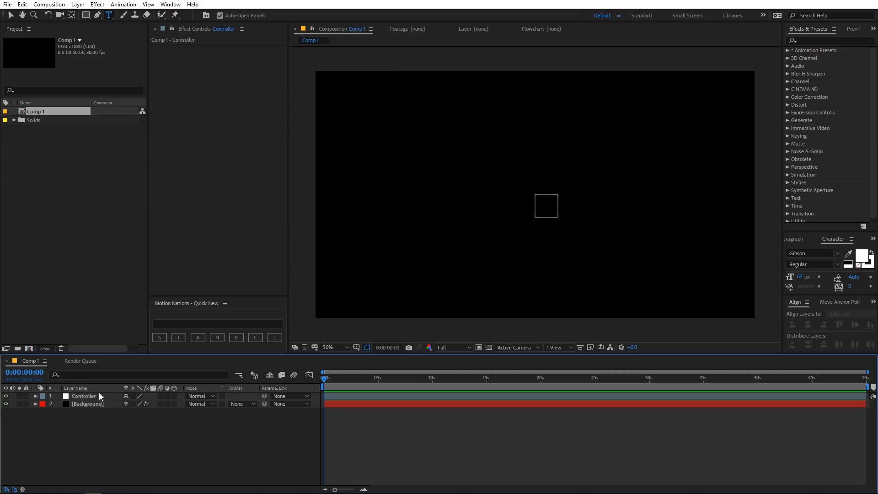
- Create a text layer named Motion Nations with the Quick New T button
click(218, 324)
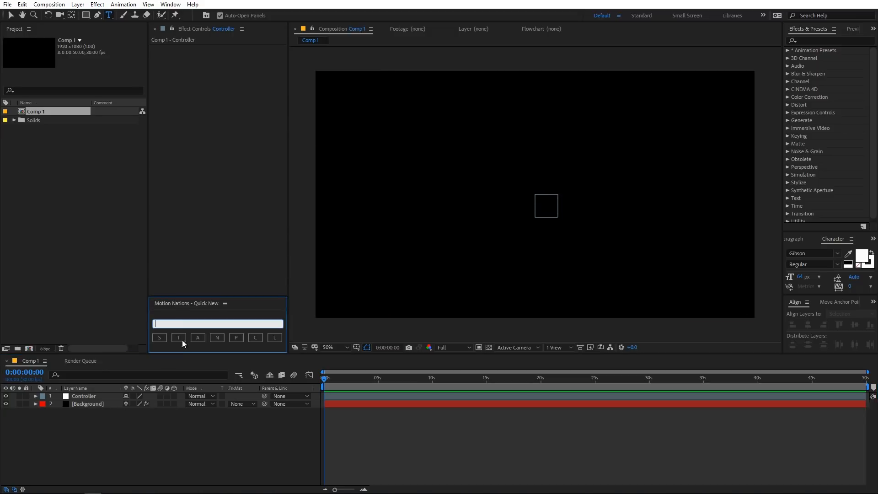
mouse_move(179, 338)
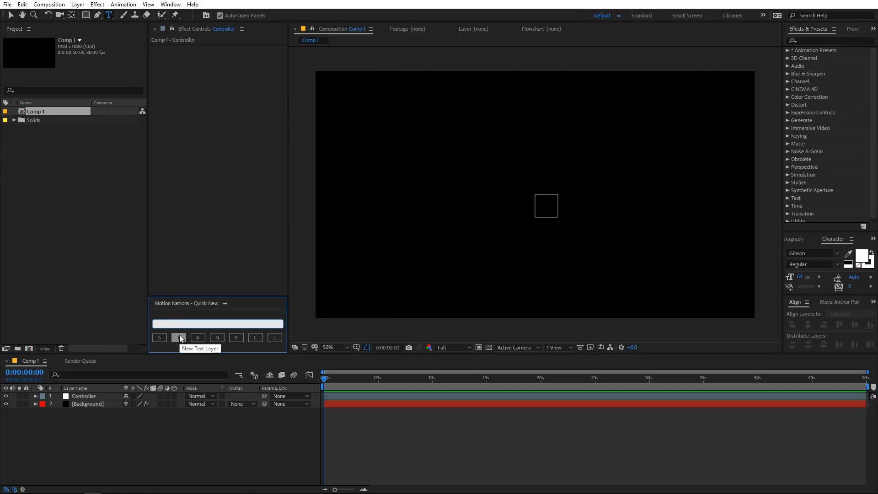
text(Motion Nations)
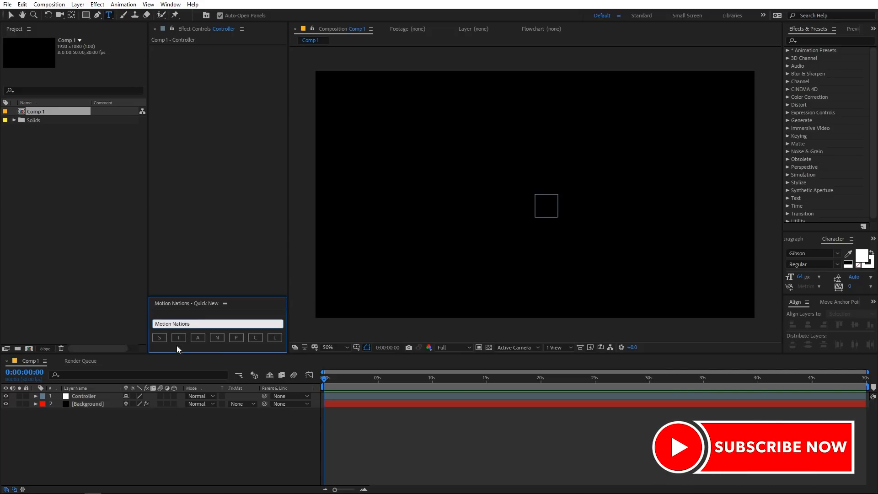
click(178, 338)
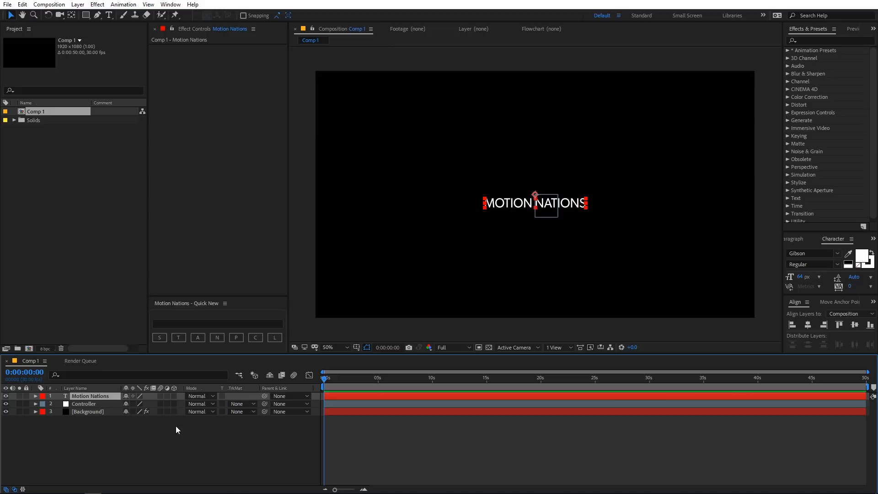
mouse_move(288, 338)
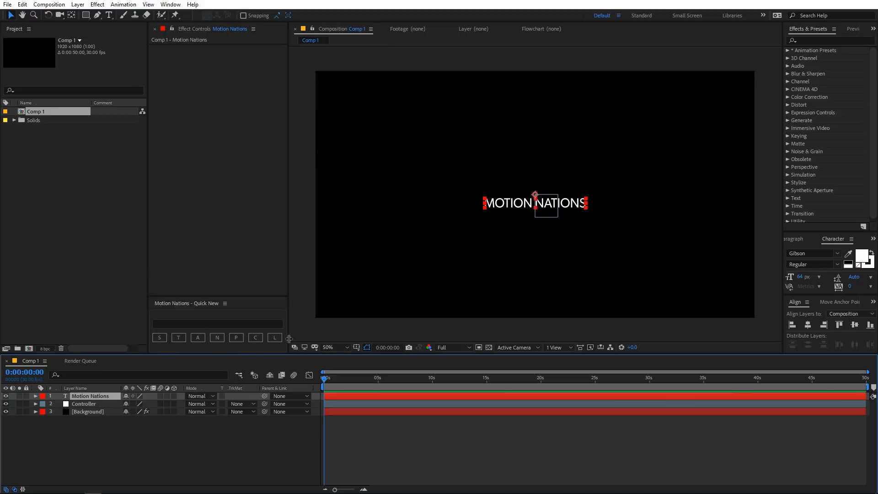
mouse_move(159, 338)
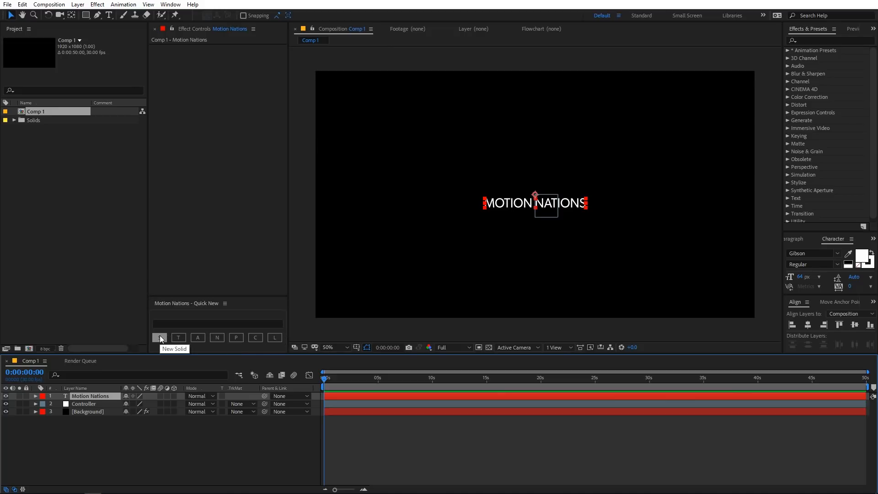
mouse_move(193, 349)
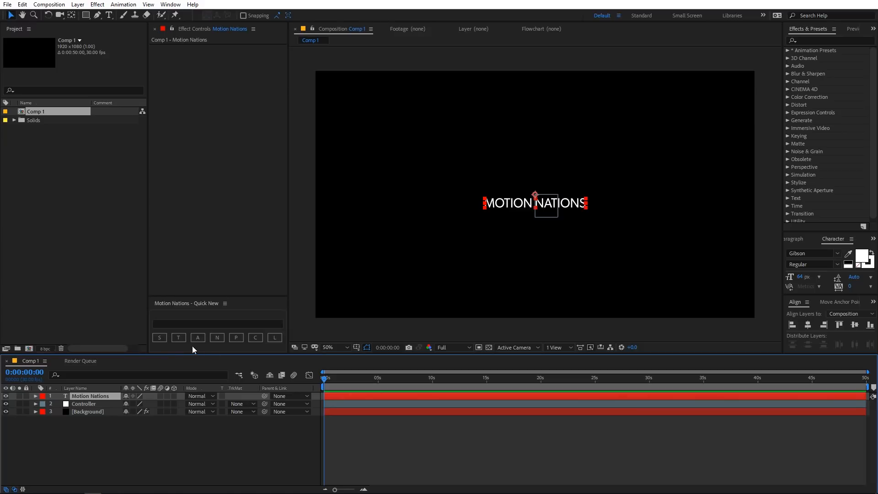
mouse_move(281, 345)
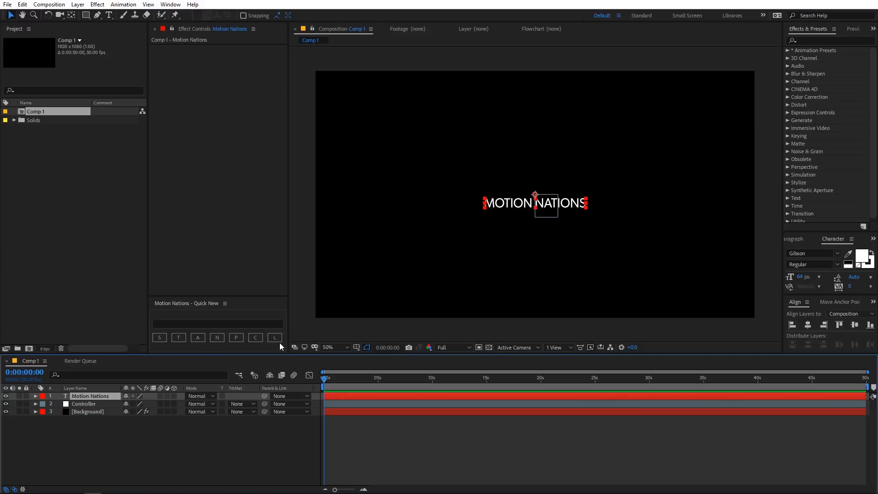
mouse_move(283, 347)
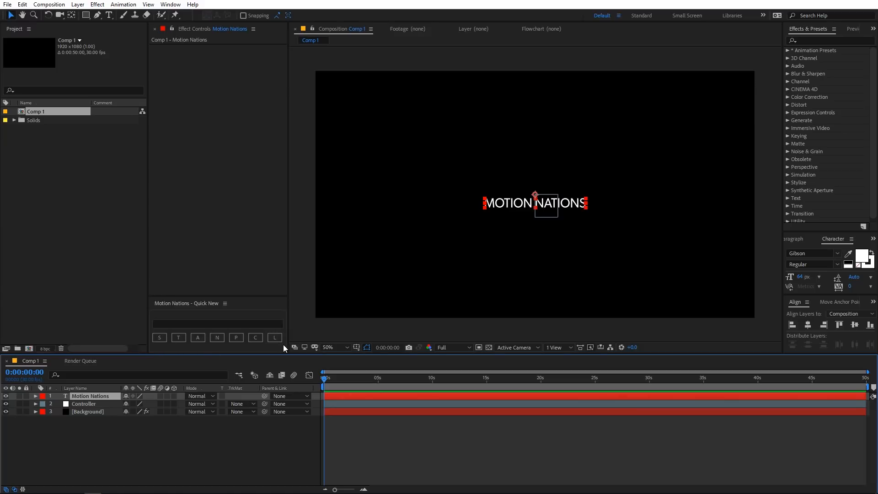
mouse_move(281, 348)
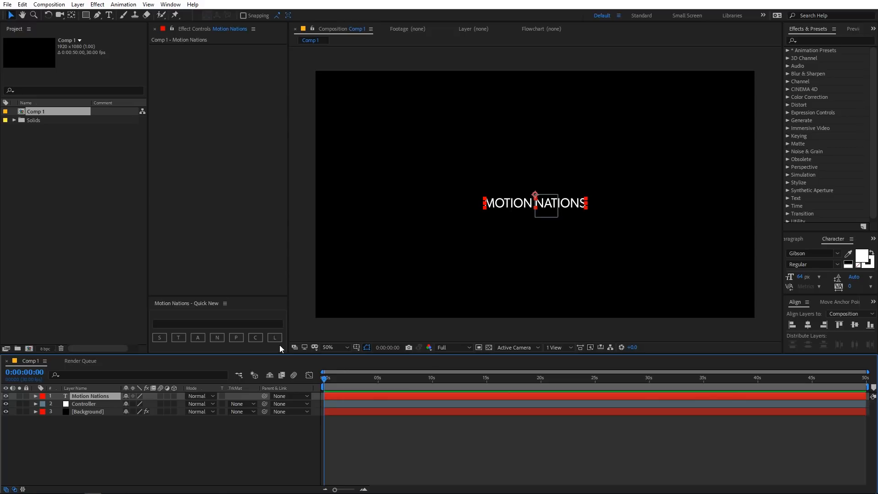